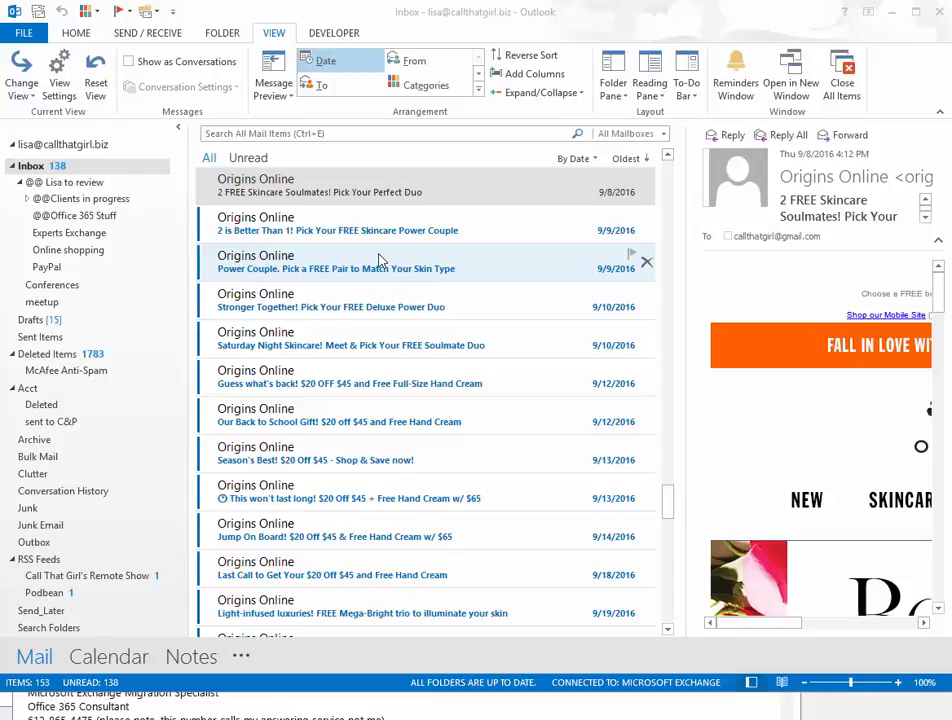
mouse_move(285, 401)
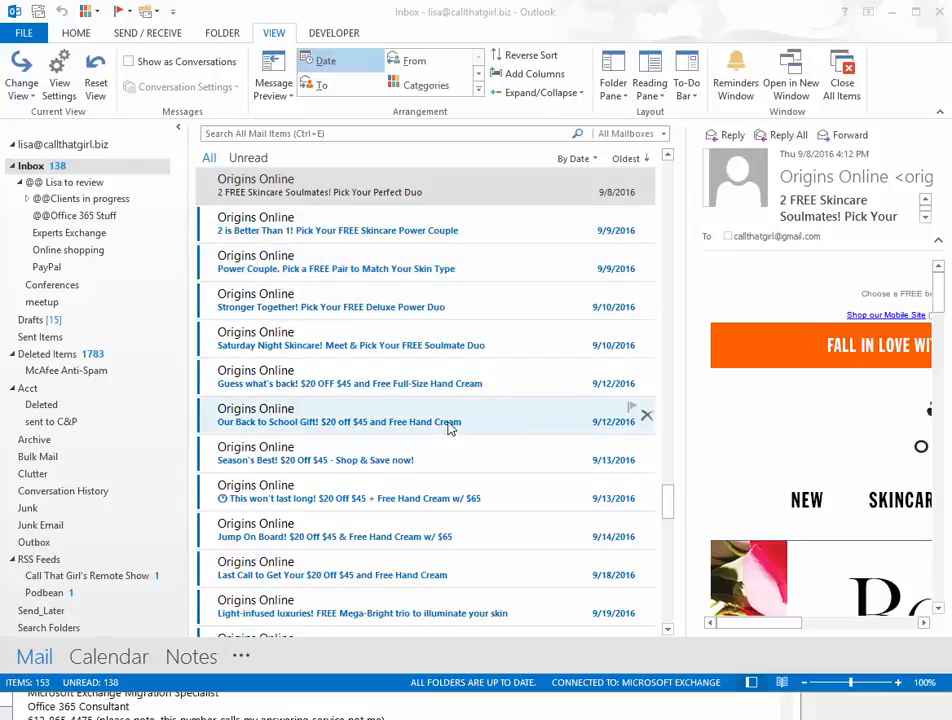
mouse_move(425, 378)
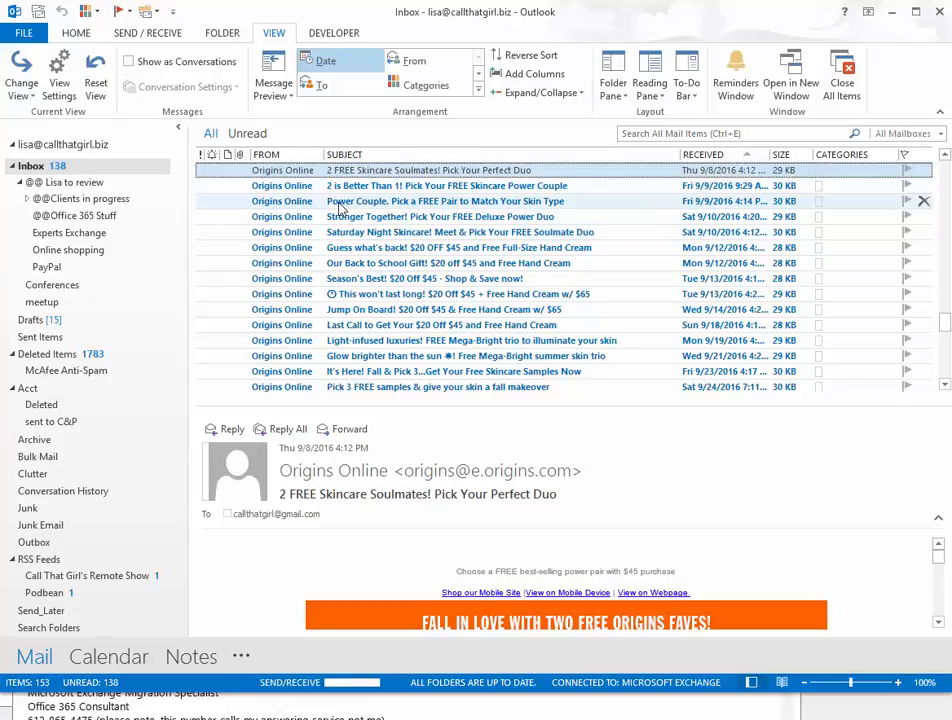
mouse_move(393, 162)
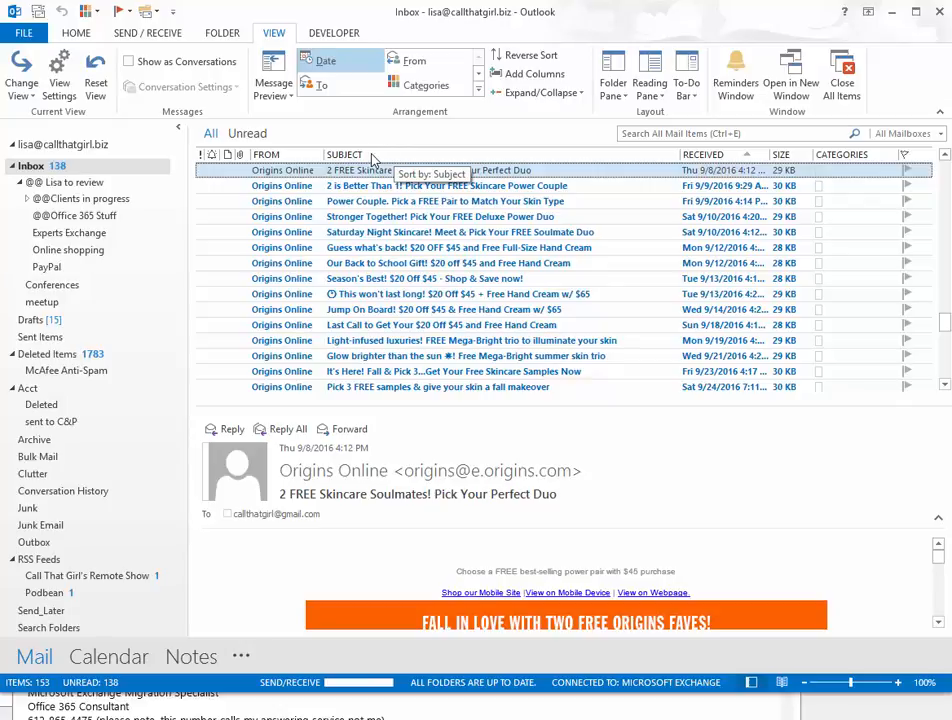
Open the compact view's Other Settings, showing 8 pt Segoe UI column and row fonts.
right_click(344, 154)
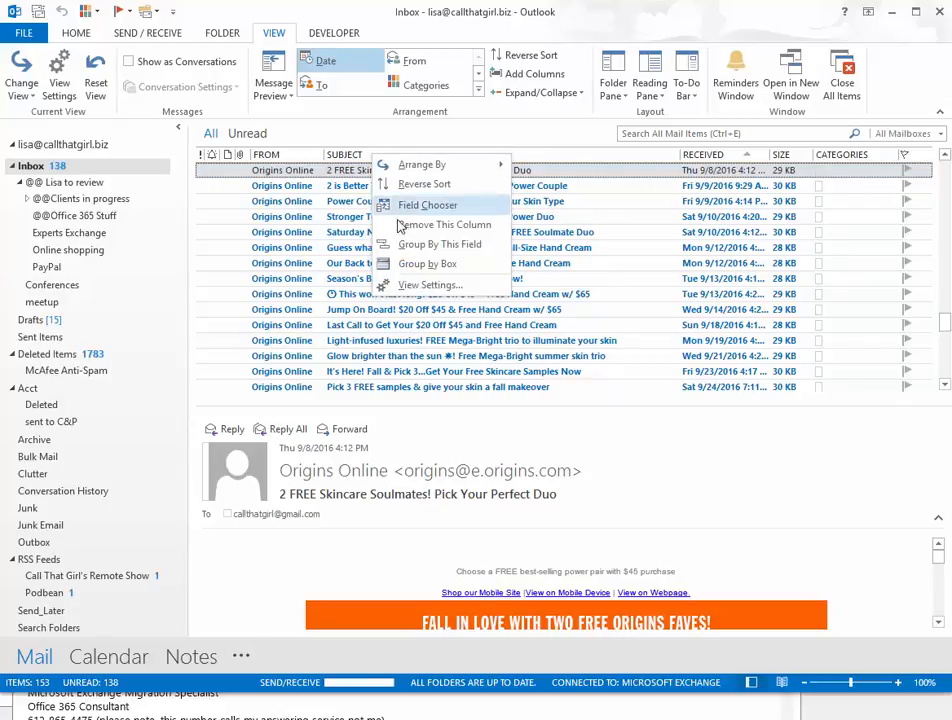
click(430, 285)
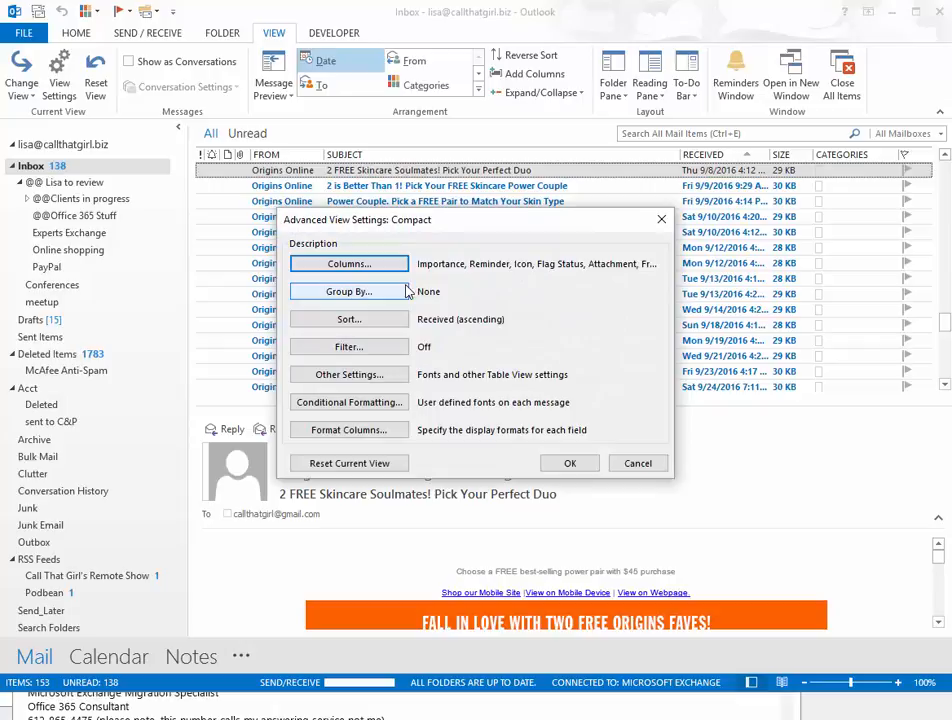
mouse_move(348, 374)
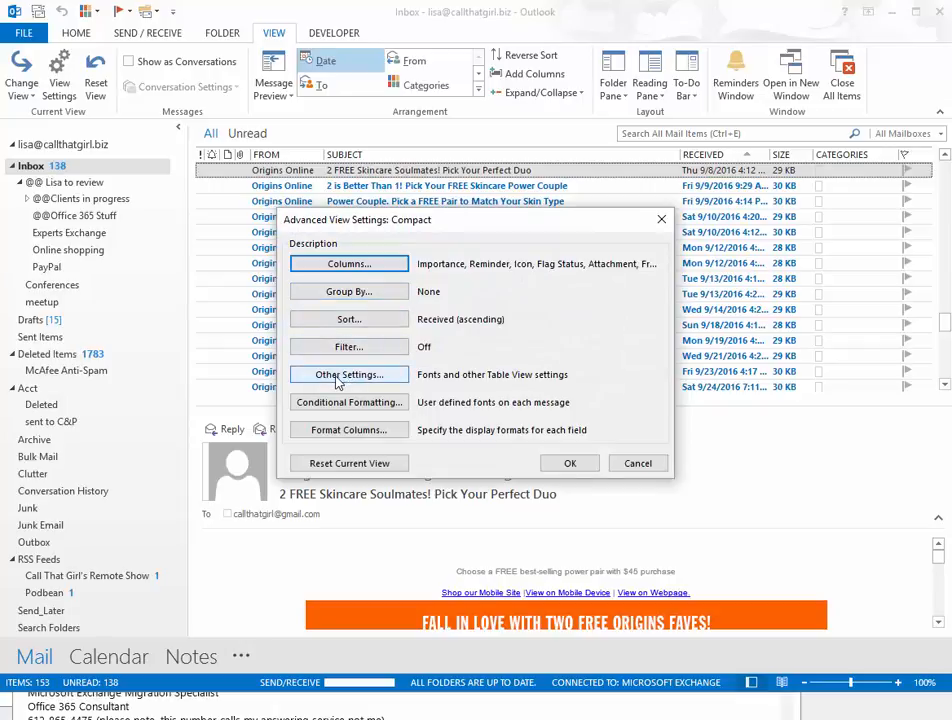
click(348, 374)
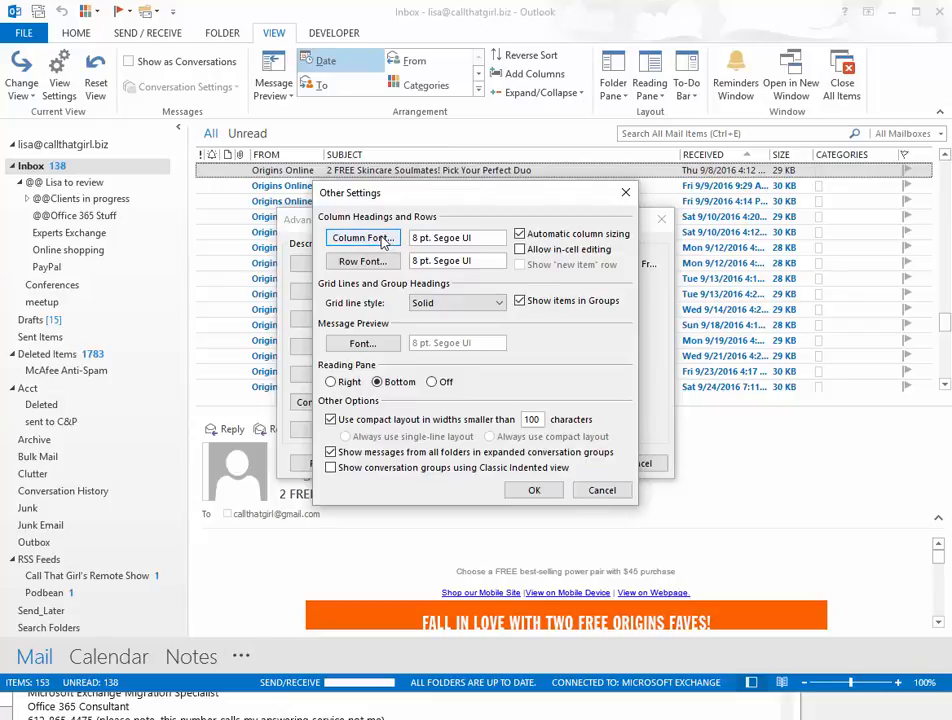
Change the column heading and row fonts from 8 pt to 12 pt Segoe UI and apply.
click(358, 237)
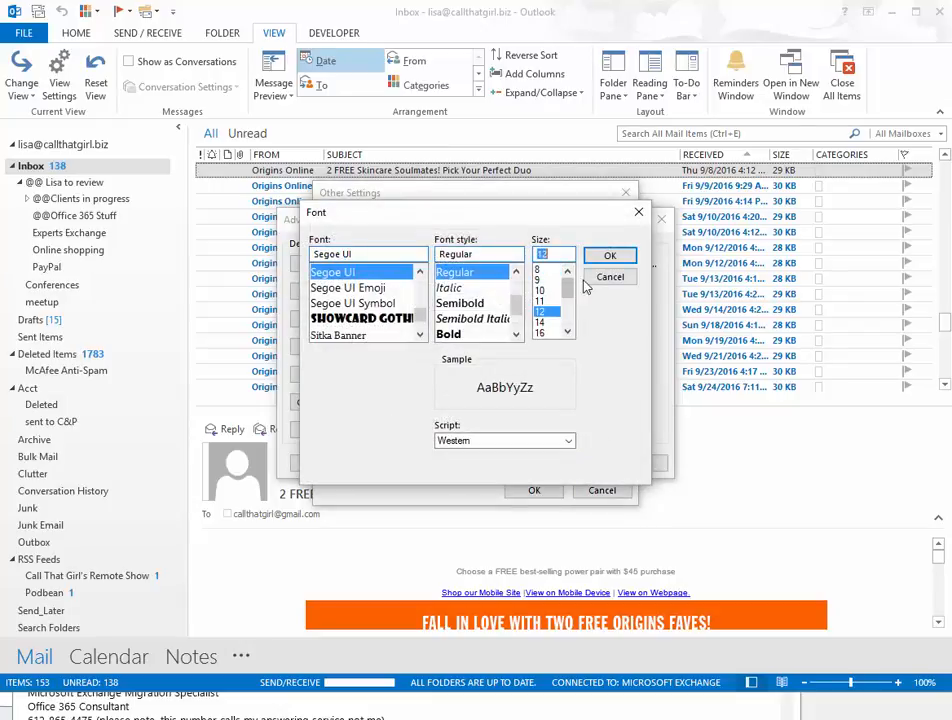
click(610, 254)
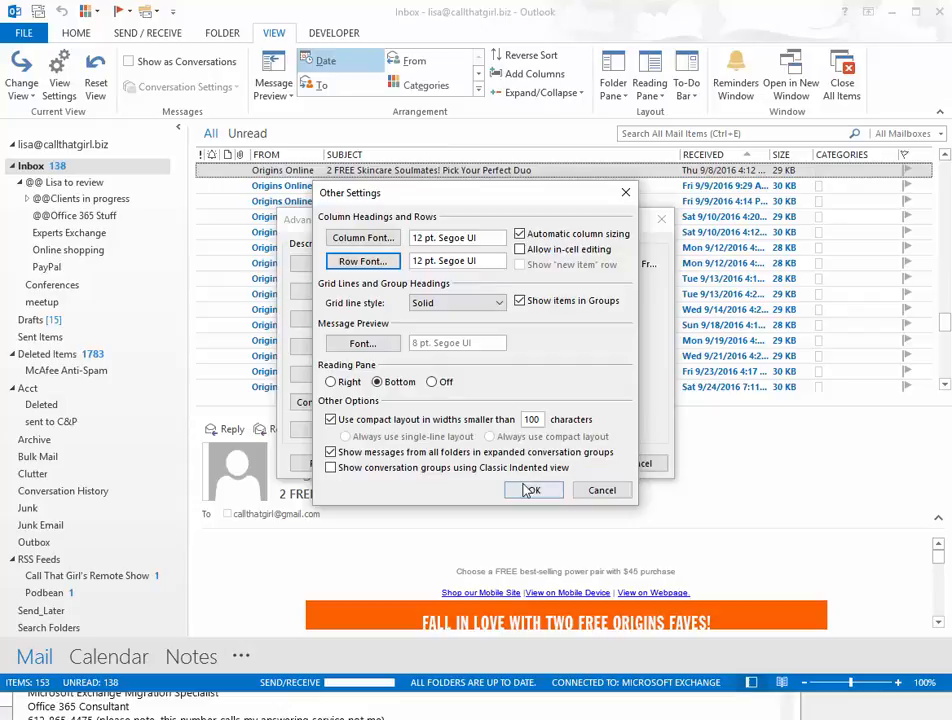
click(533, 490)
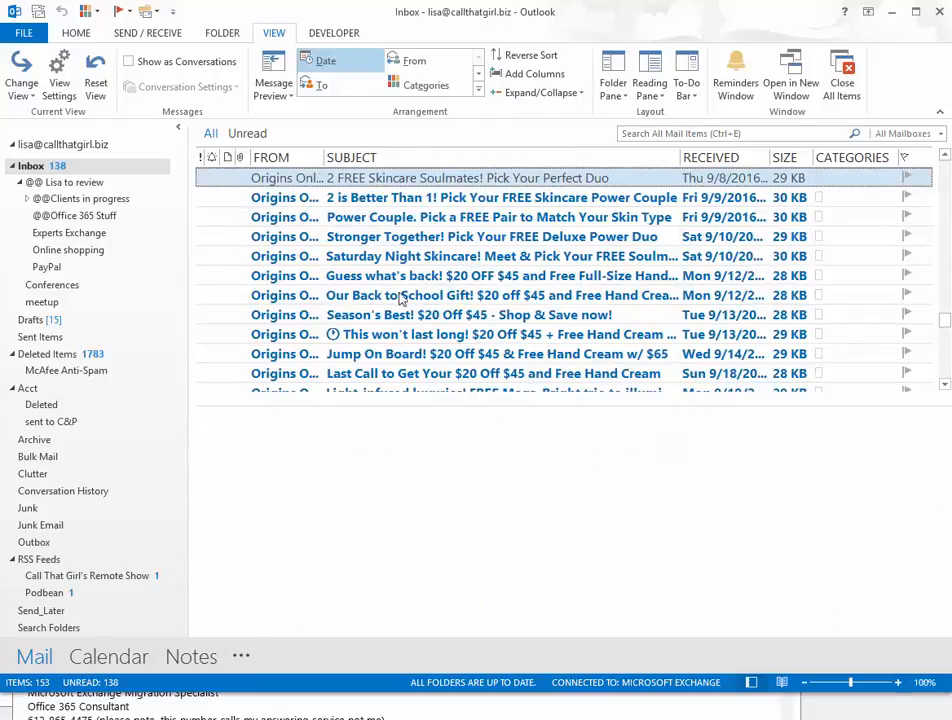